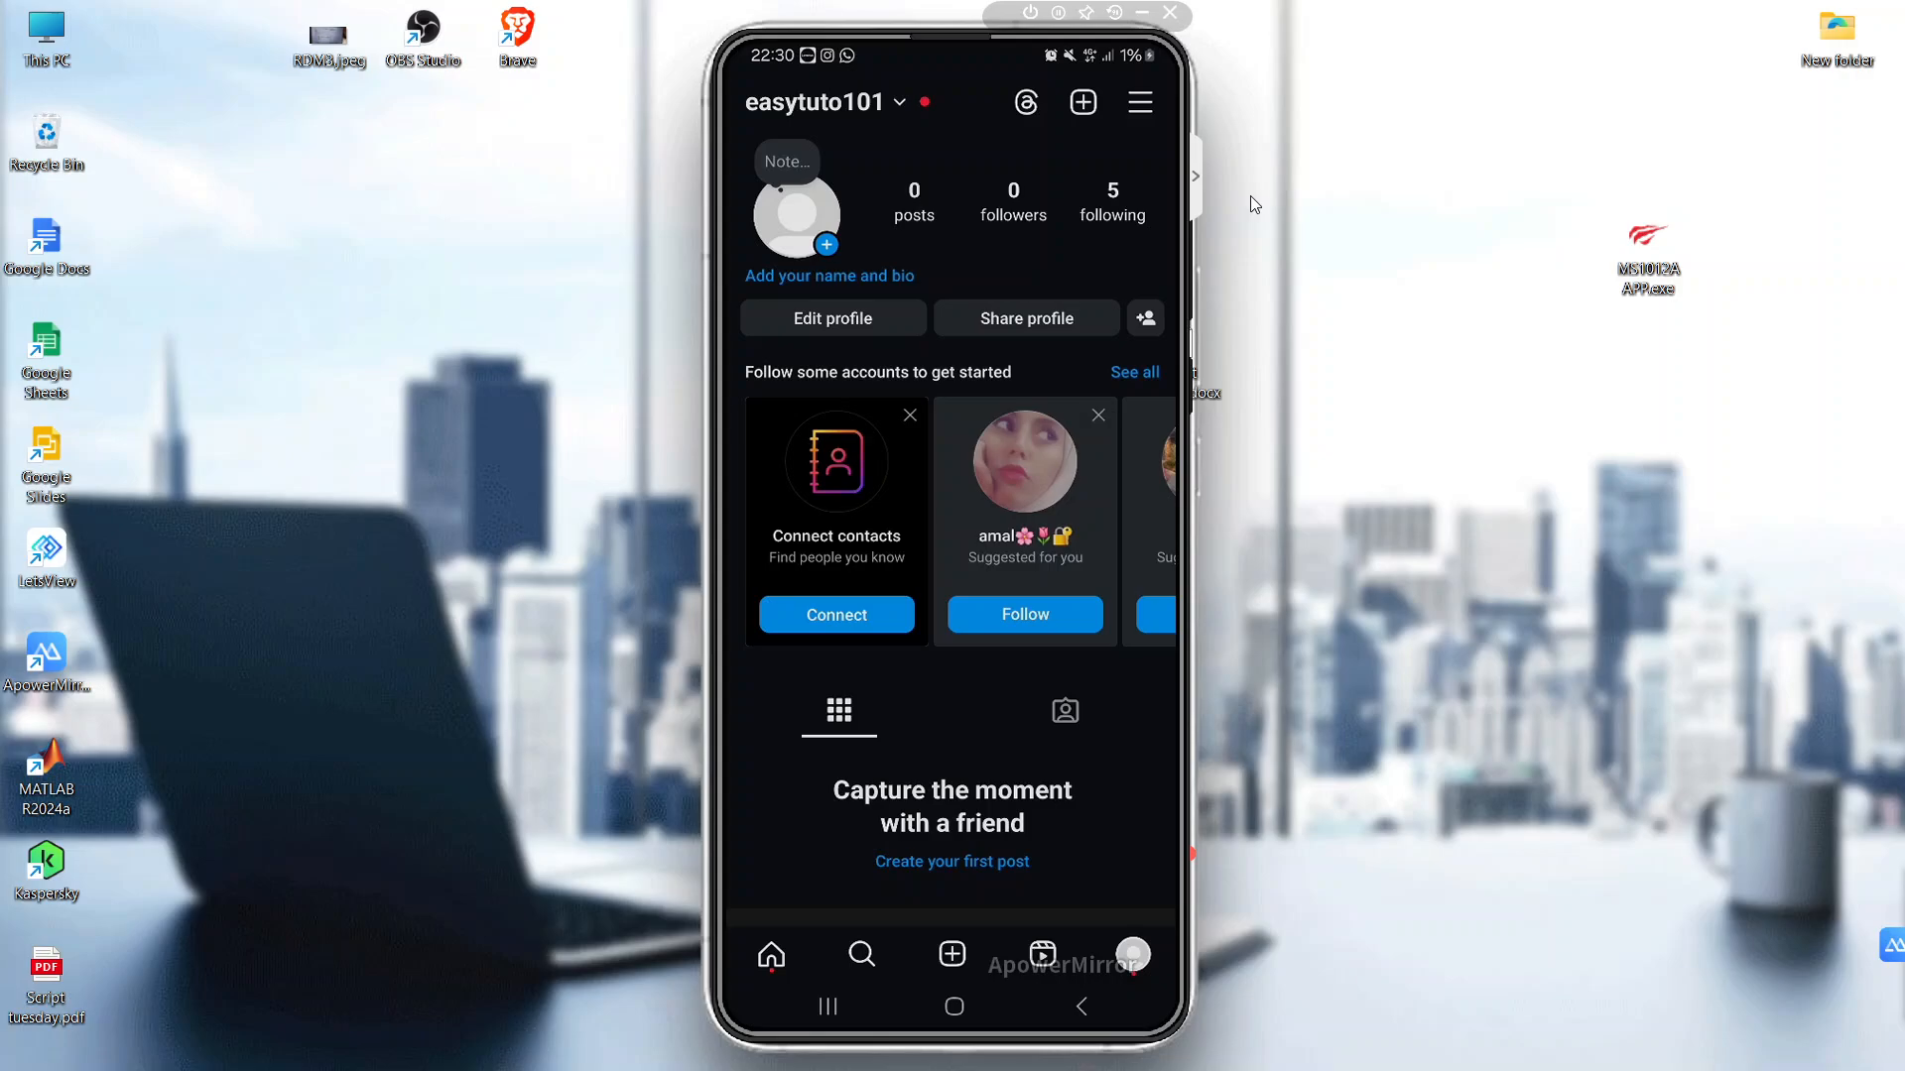
# Open Settings and activity from the hamburger menu on the new account's profile.
pyautogui.click(1140, 102)
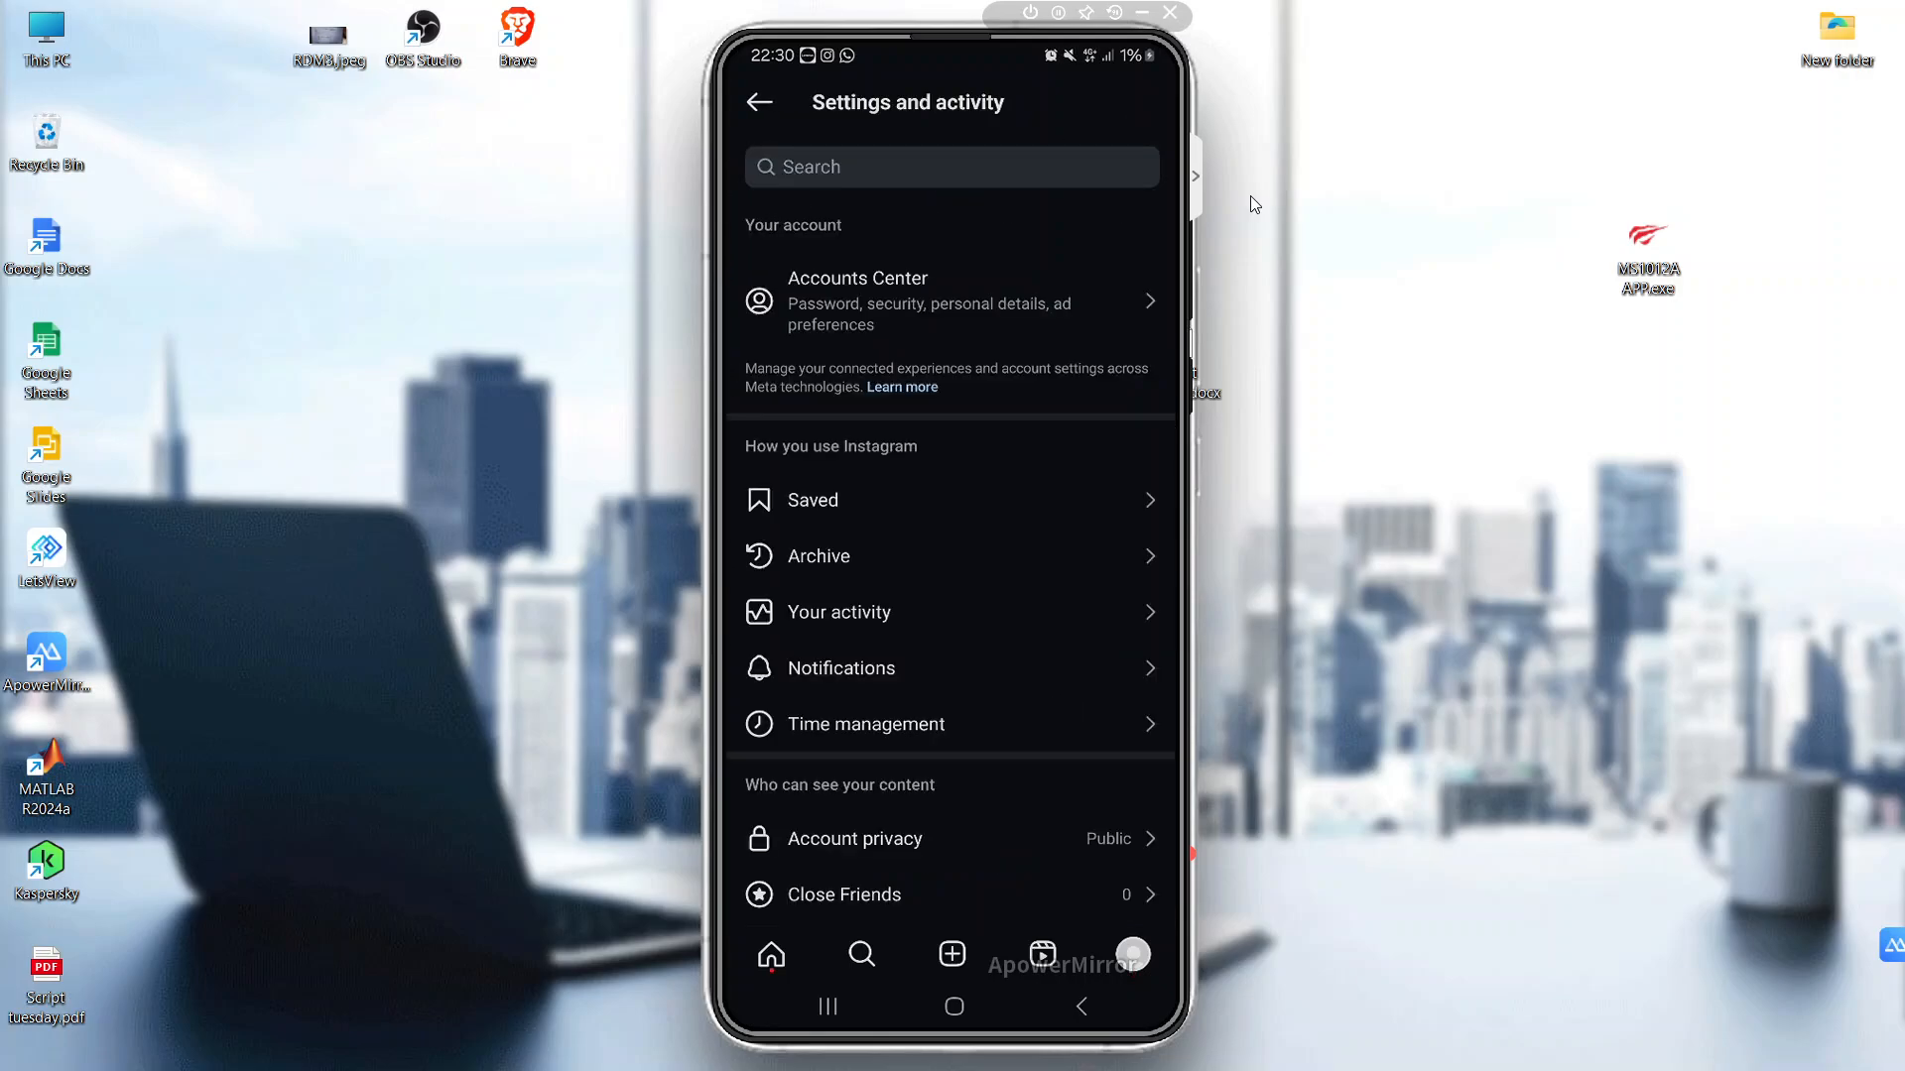
# Scroll Settings and activity past privacy and interactions to app and media, families, and professionals.
pyautogui.scroll(-3)
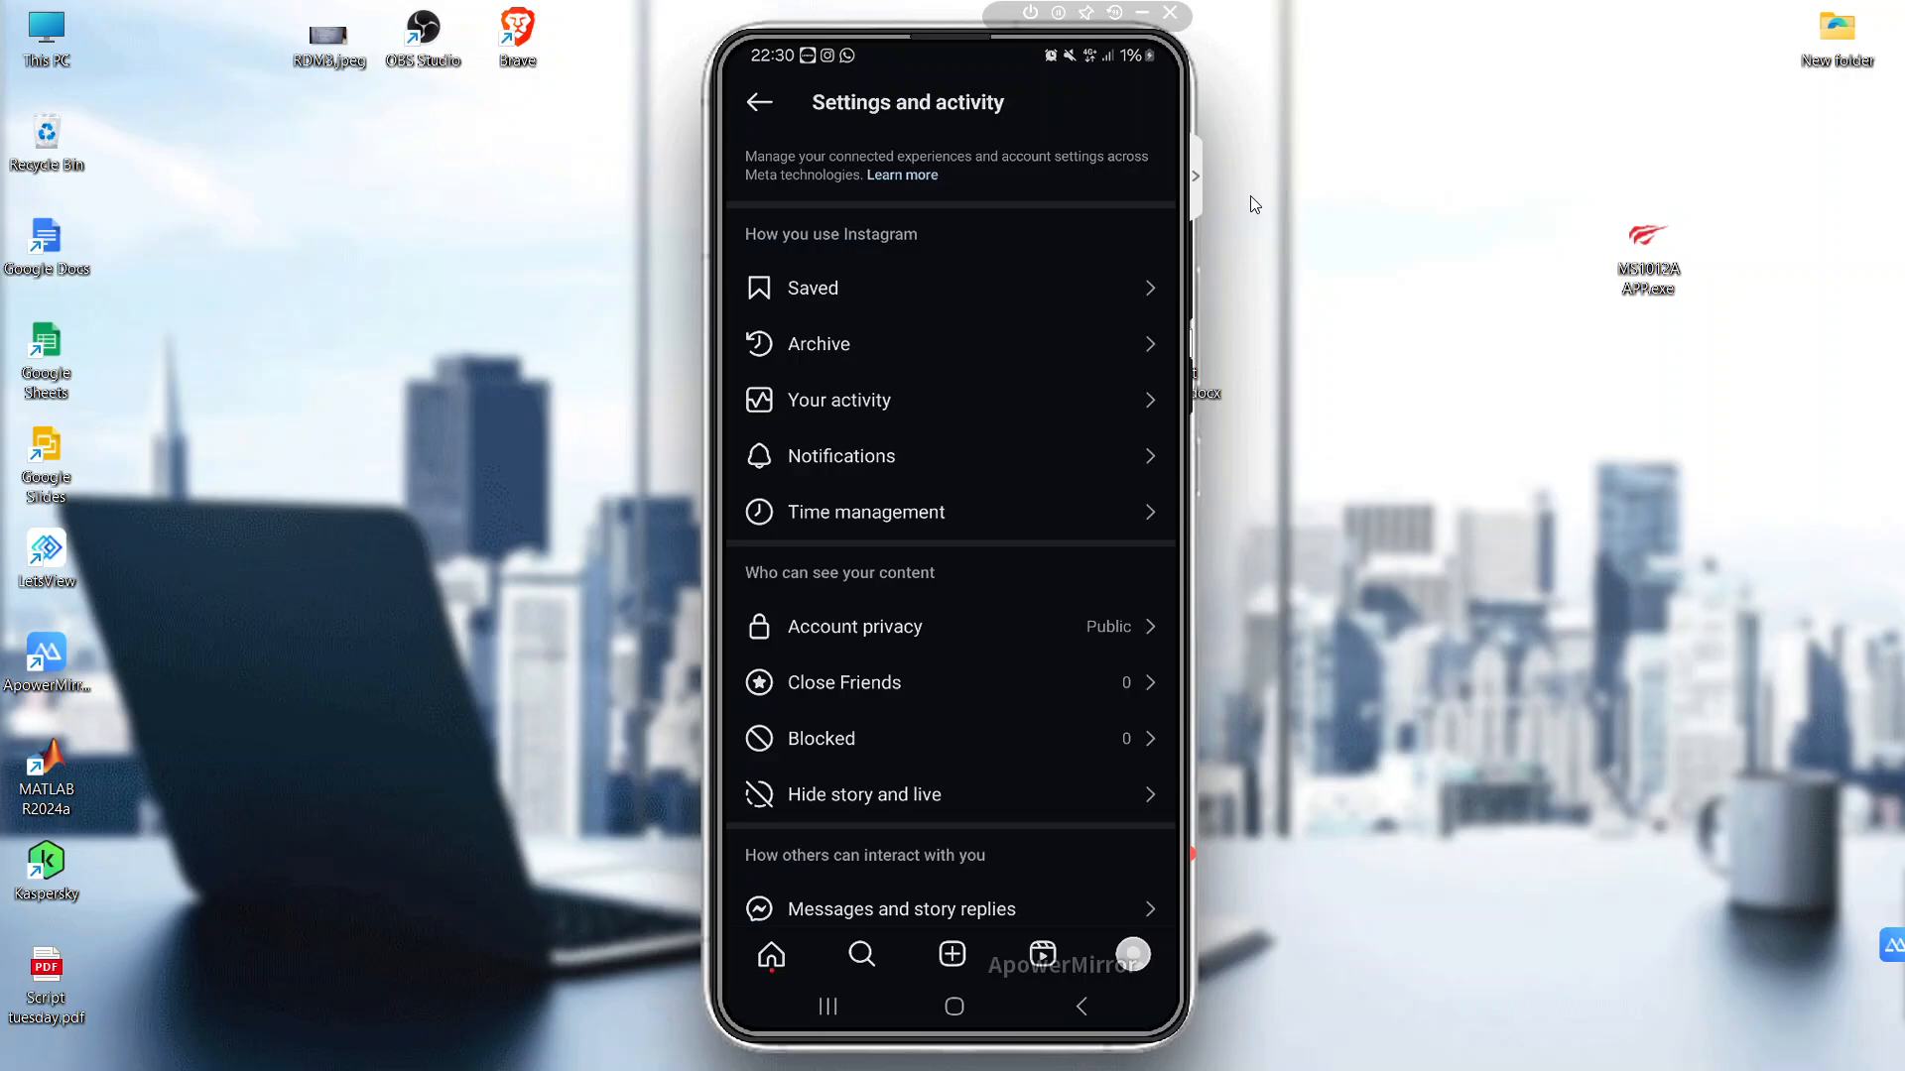
pyautogui.scroll(-3)
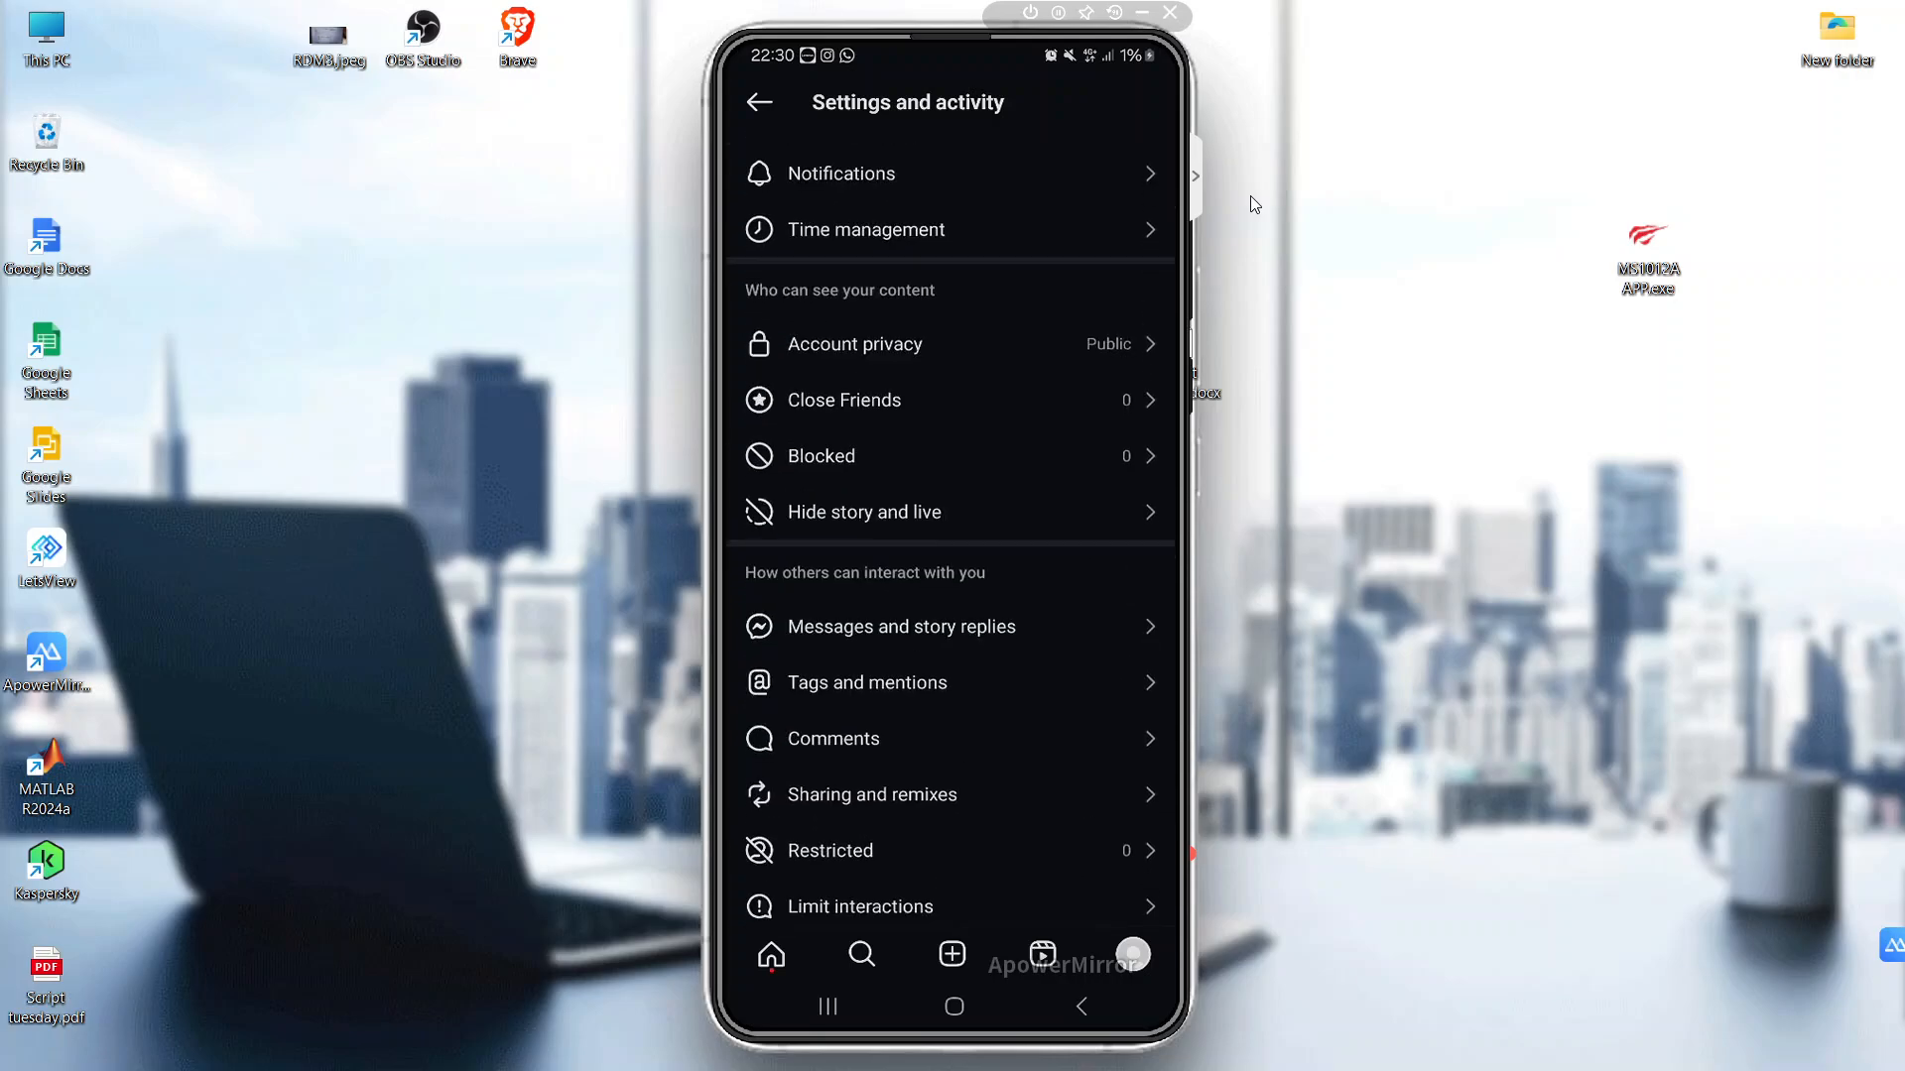
pyautogui.scroll(-3)
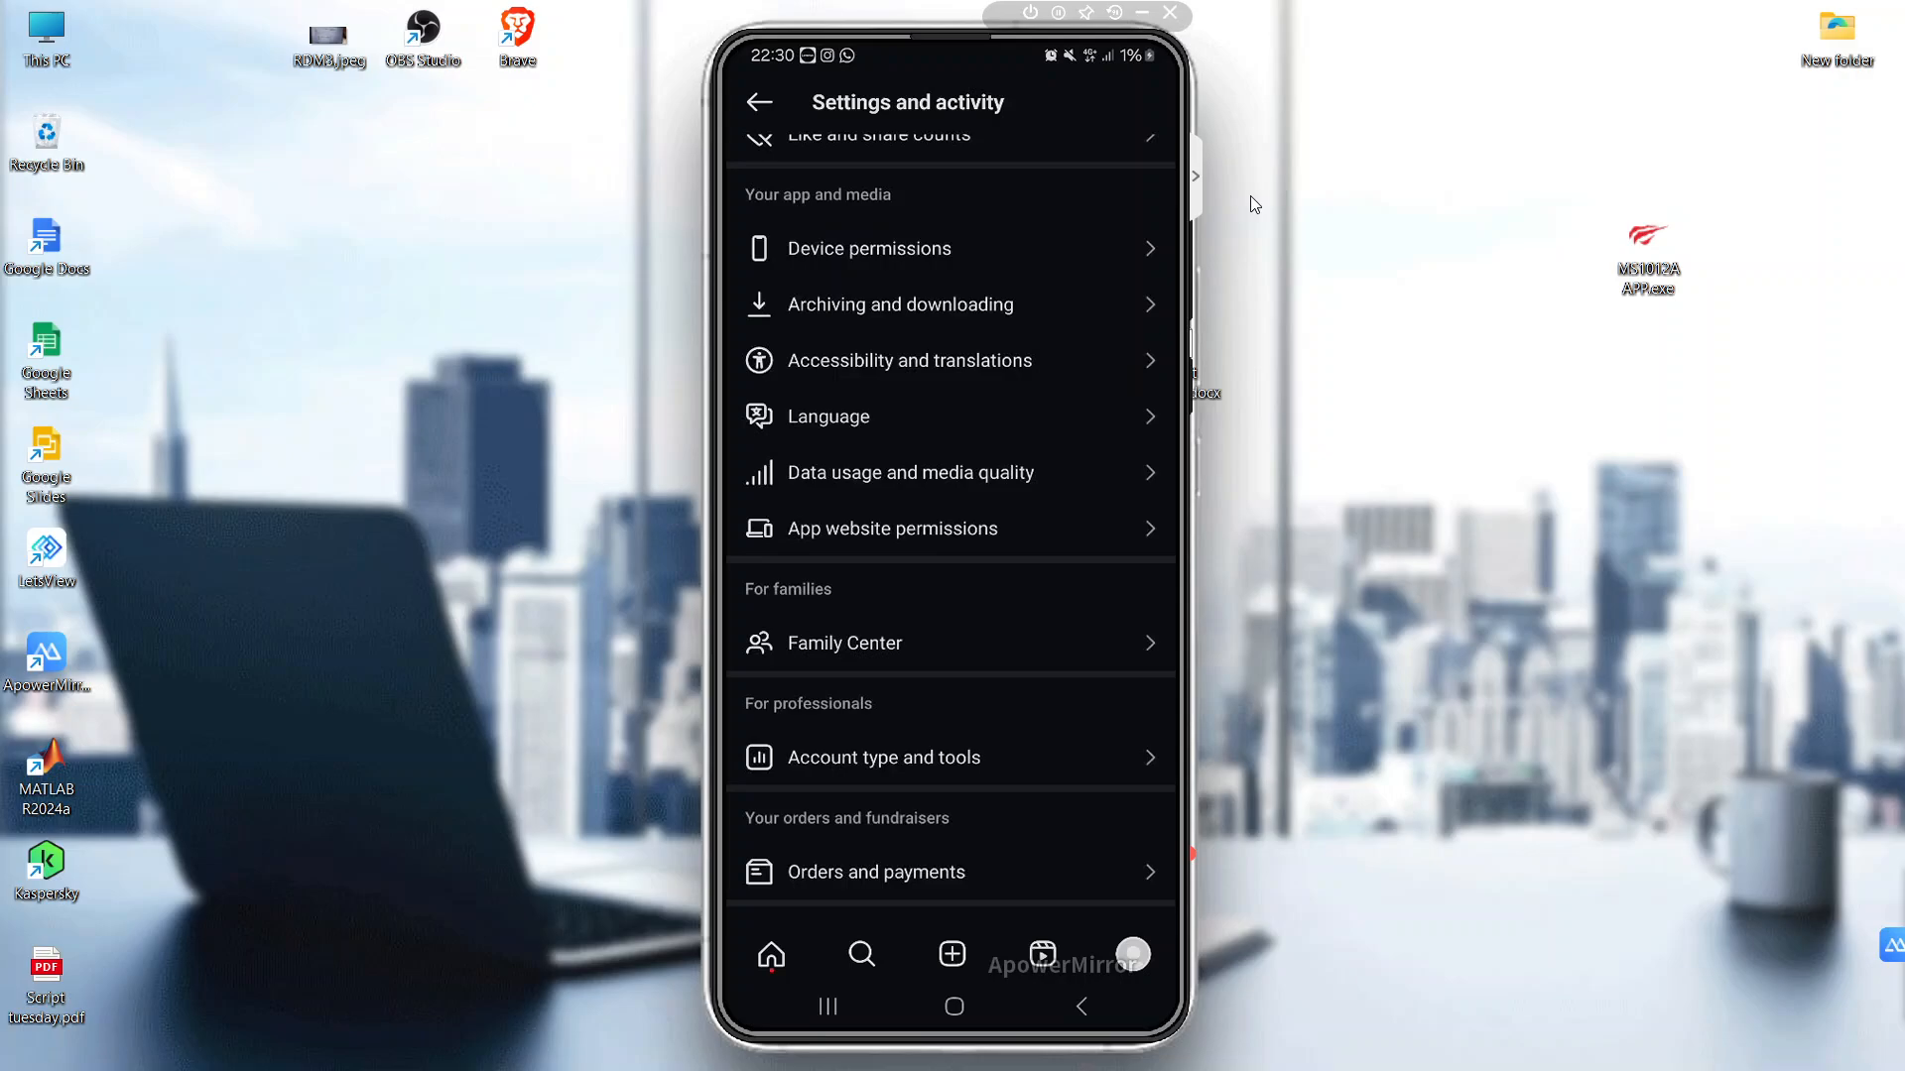